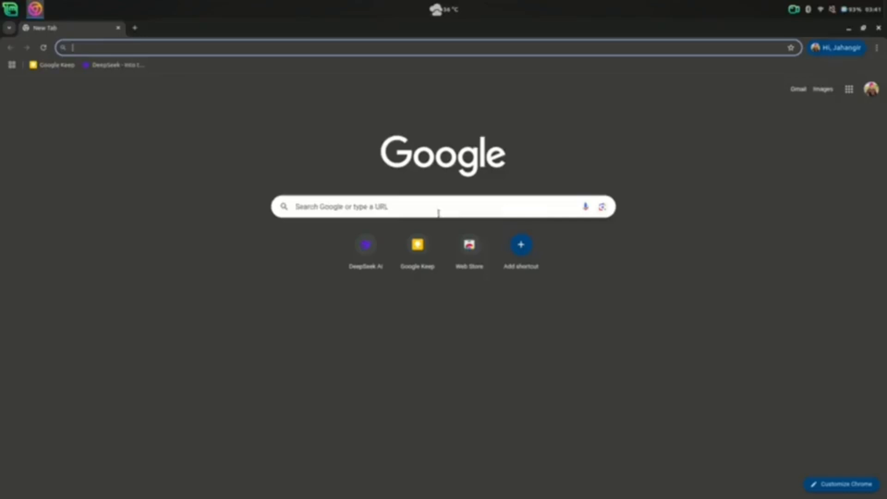
Search Google for 'davinci resolve'.
{"action": "type", "text": "davinci resolve"}
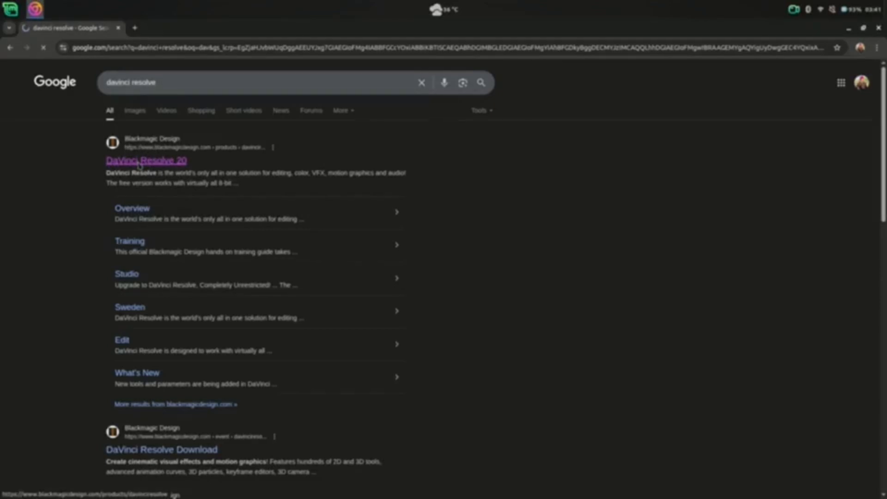
Start the free DaVinci Resolve 20 download from the official page, then minimize Chrome.
{"action": "left_click", "coordinate": [145, 160]}
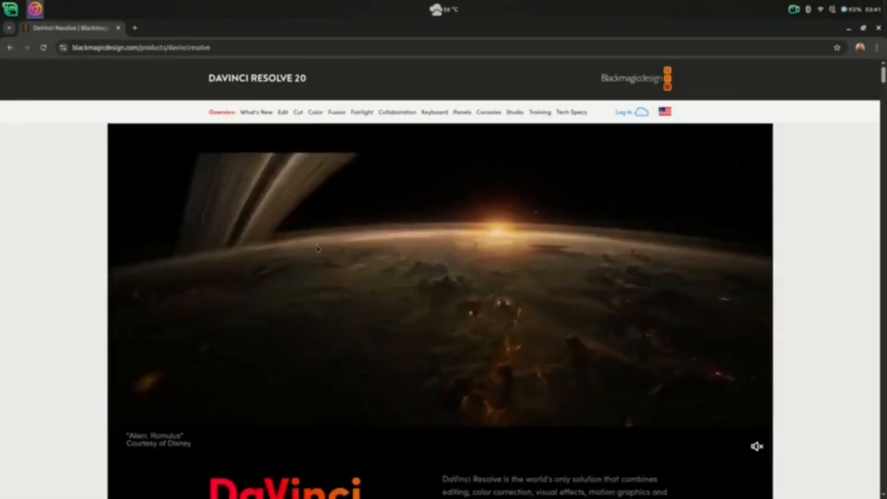
{"action": "scroll", "scroll_direction": "down", "scroll_amount": 3}
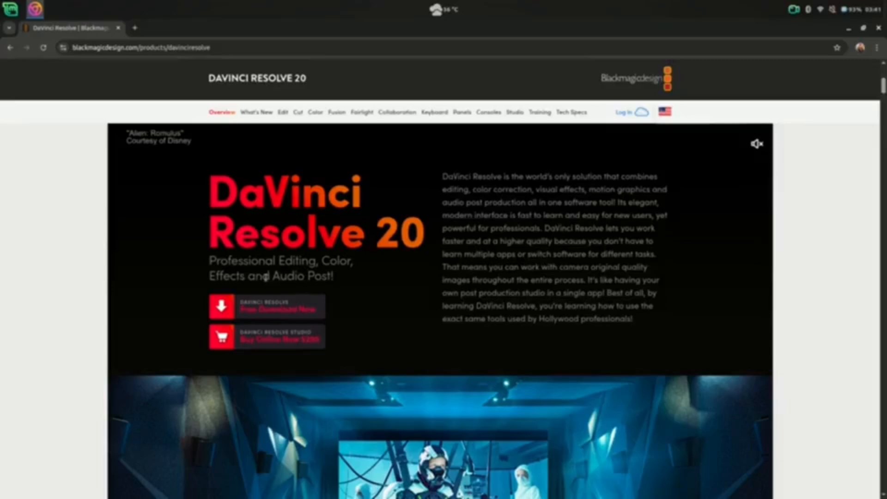
{"action": "left_click", "coordinate": [266, 305]}
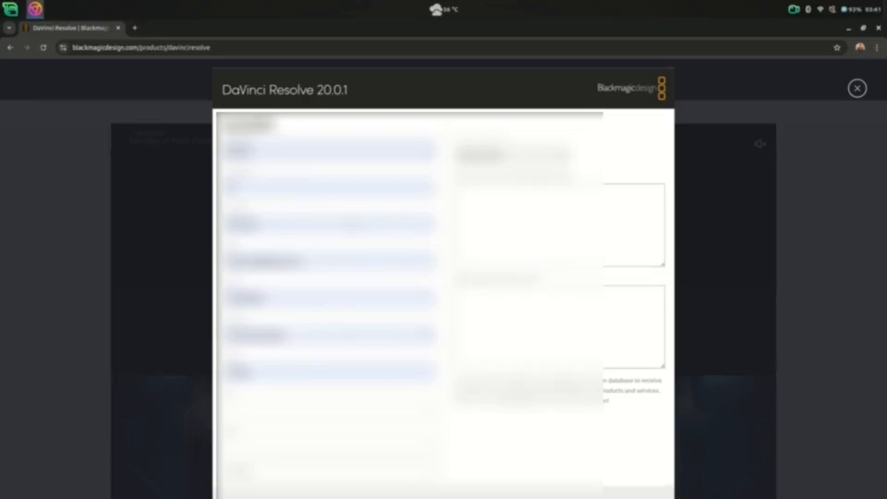
{"action": "scroll", "scroll_direction": "down", "scroll_amount": 3}
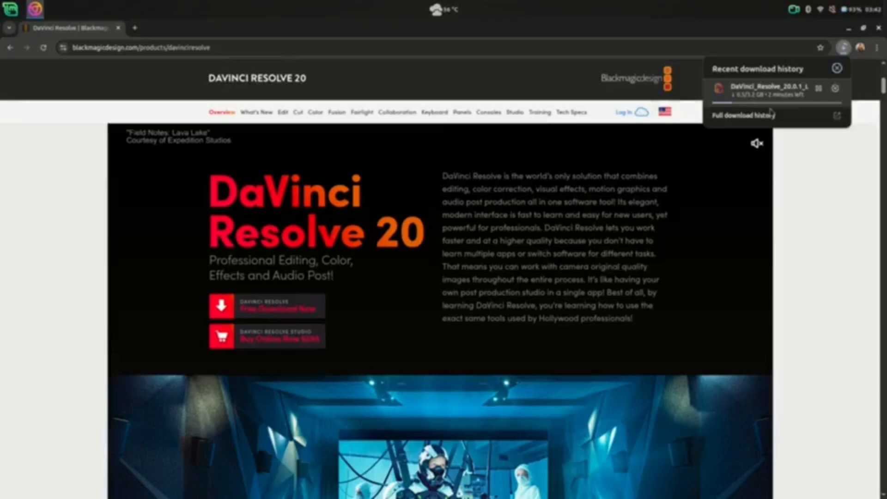
{"action": "left_click", "coordinate": [739, 116]}
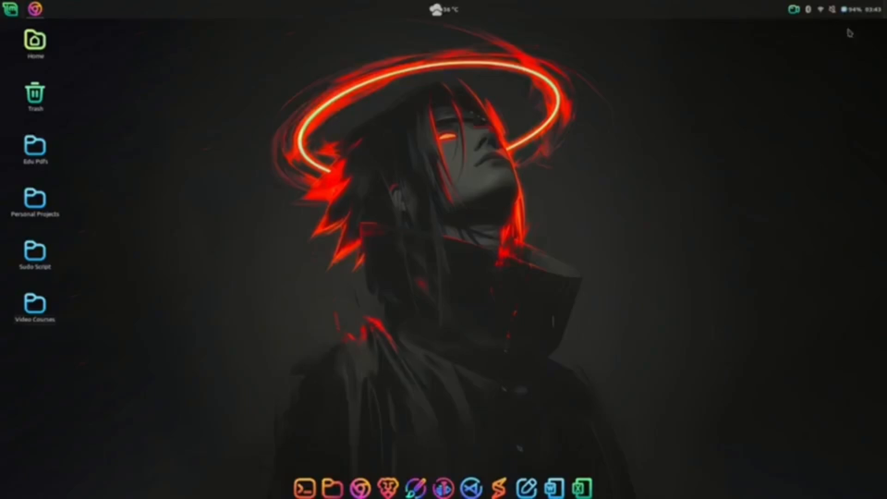
Extract DaVinci_Resolve_20.0.1_Linux.zip in Downloads, open its folder, and open Home in a new window.
{"action": "left_click", "coordinate": [333, 486]}
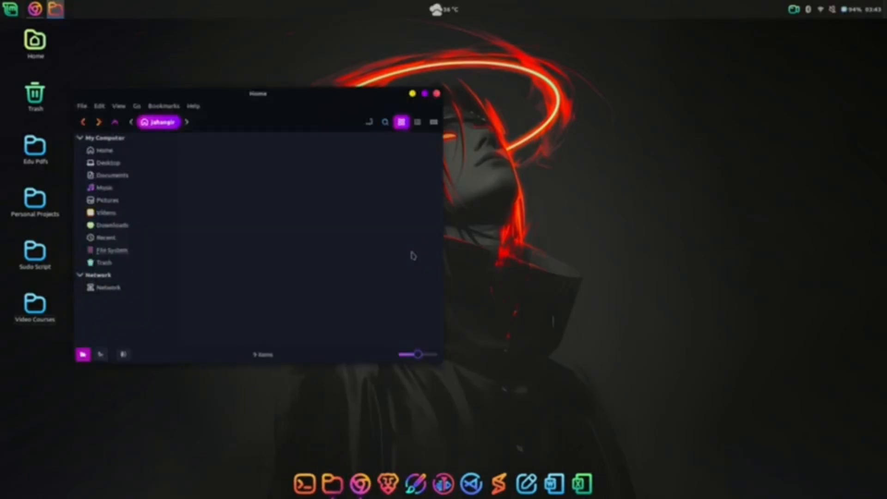
{"action": "left_click", "coordinate": [111, 225]}
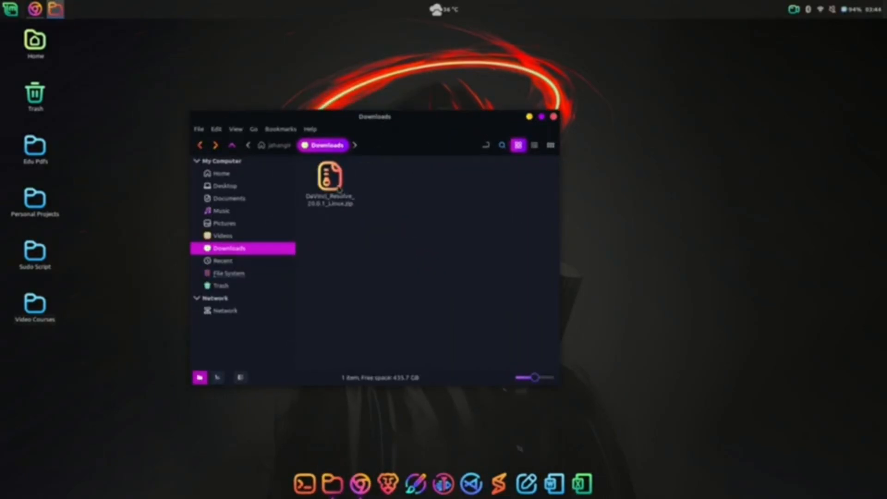
{"action": "left_click", "coordinate": [329, 179]}
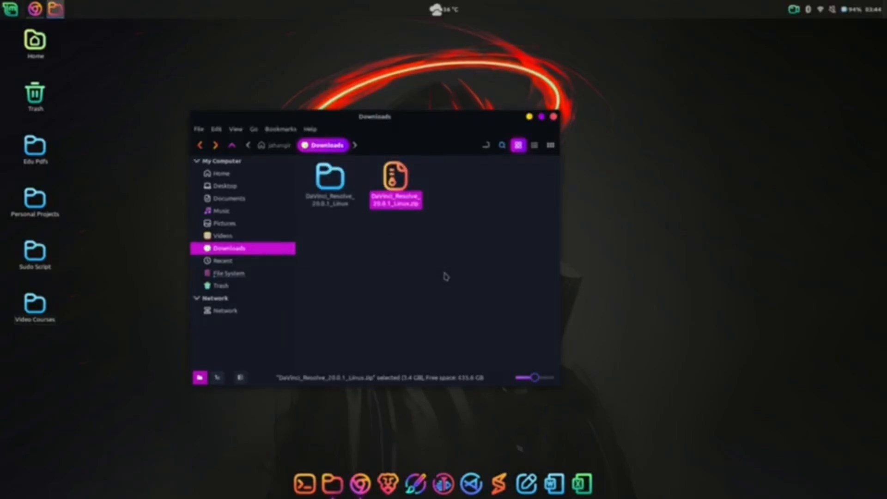
{"action": "double_click", "coordinate": [329, 177]}
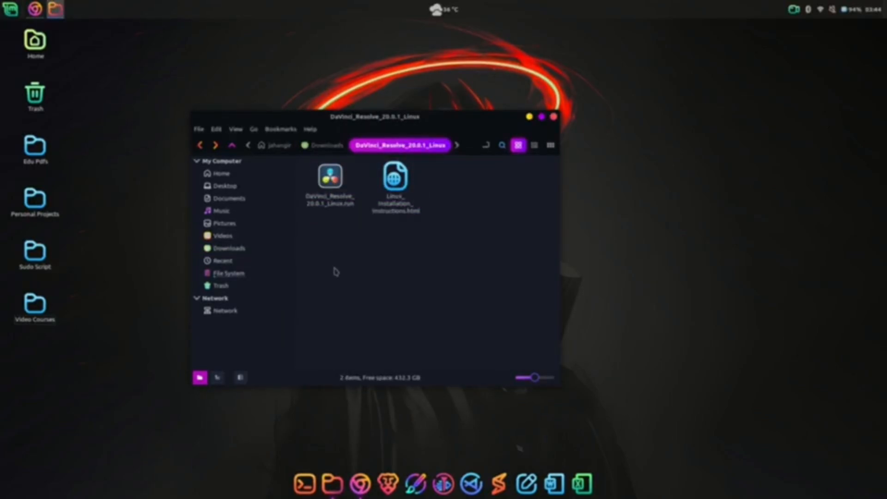
{"action": "right_click", "coordinate": [221, 173]}
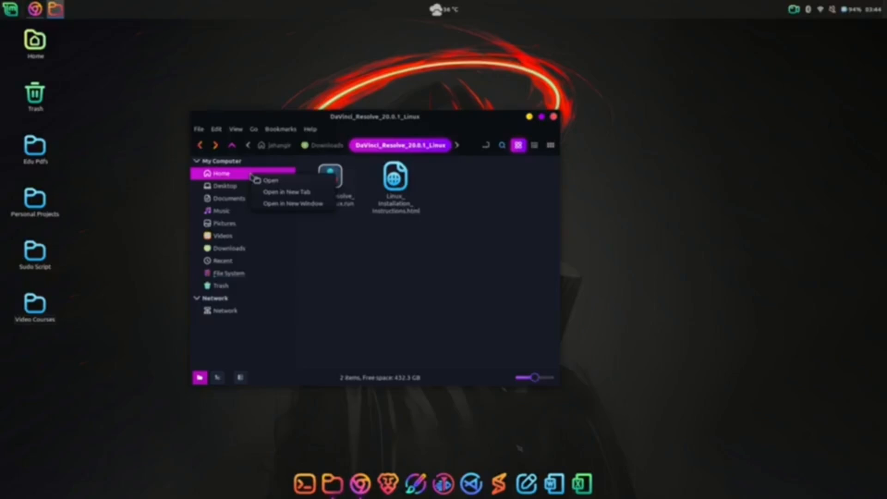
{"action": "left_click", "coordinate": [293, 204]}
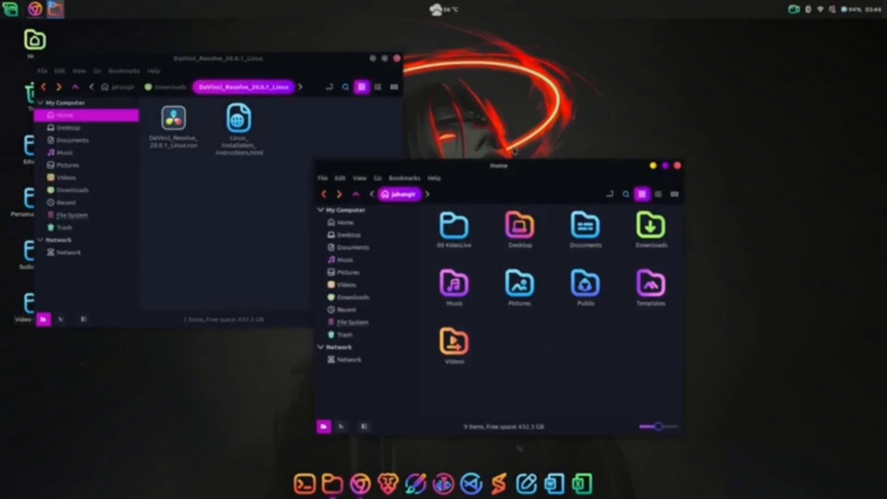
Create '00 Davinci Resolve' in Home for the installer and confirm the old files are trashed.
{"action": "right_click", "coordinate": [501, 259]}
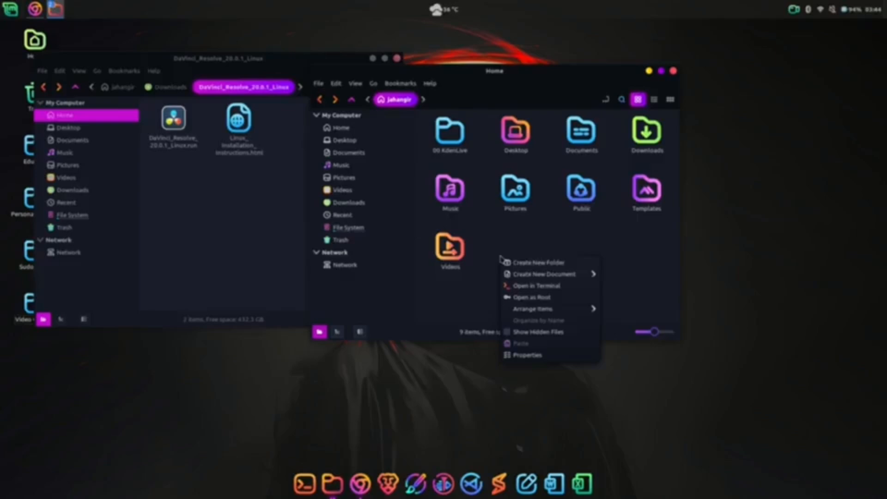
{"action": "left_click", "coordinate": [538, 261]}
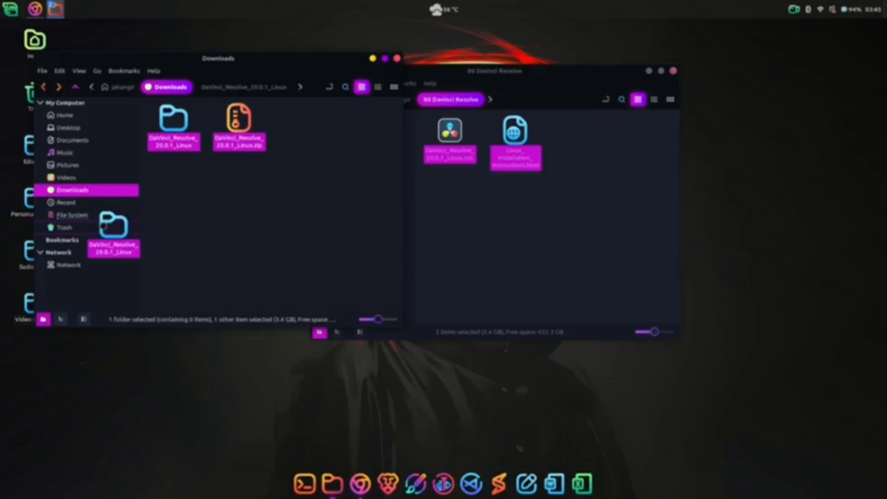
{"action": "left_click", "coordinate": [64, 226]}
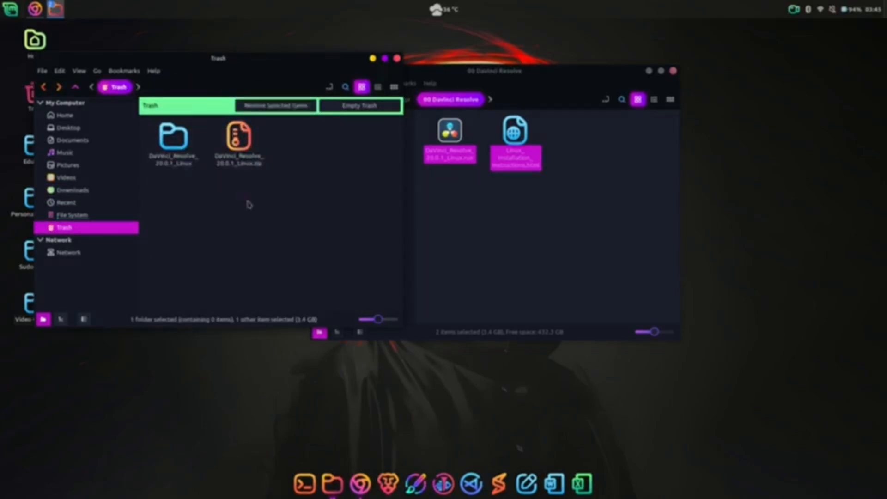
{"action": "left_click", "coordinate": [359, 106]}
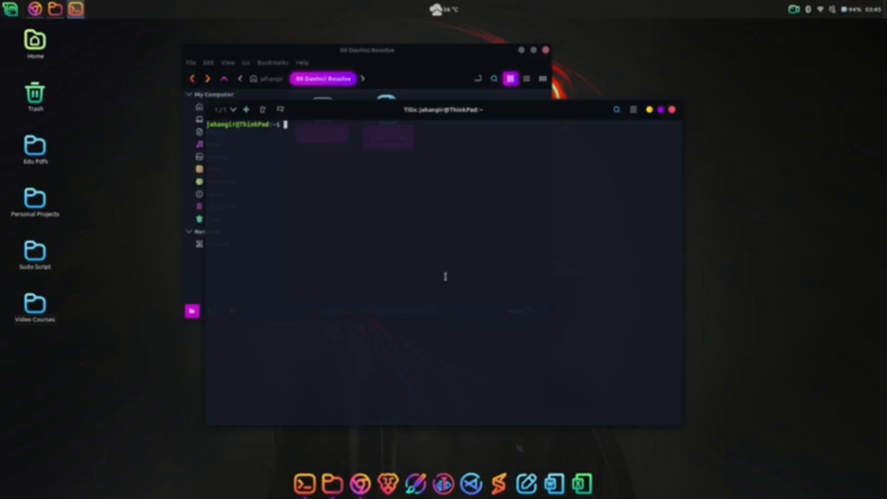
Make DaVinci_Resolve_20.0.1_Linux.run executable with chmod +x and launch it using sudo.
{"action": "type", "text": "cd 00\\ Davinci\\ Resolve/"}
{"action": "type", "text": "ls"}
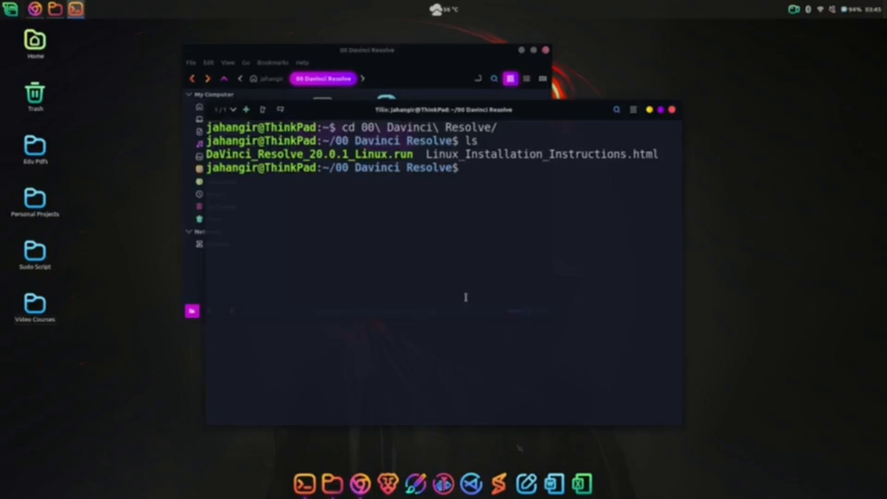
{"action": "type", "text": "chmod +x DaVinci_Resolve_20.0.1_Linux.run"}
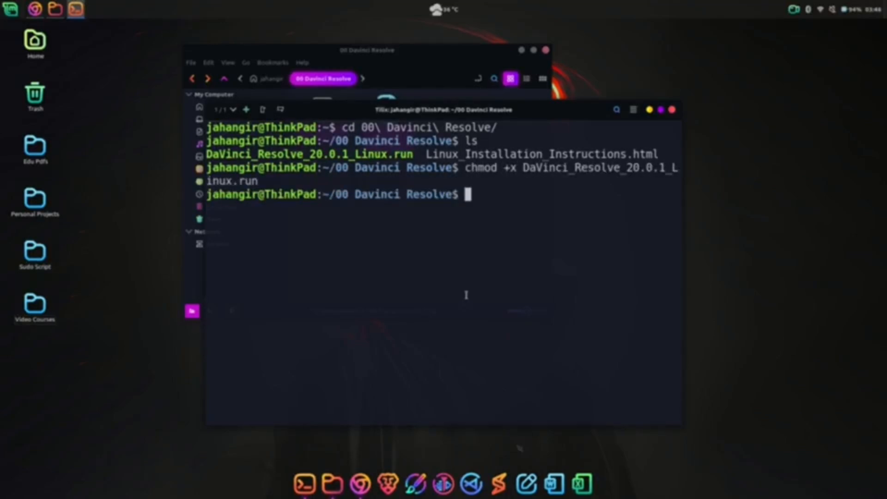
{"action": "type", "text": "sudo ./D"}
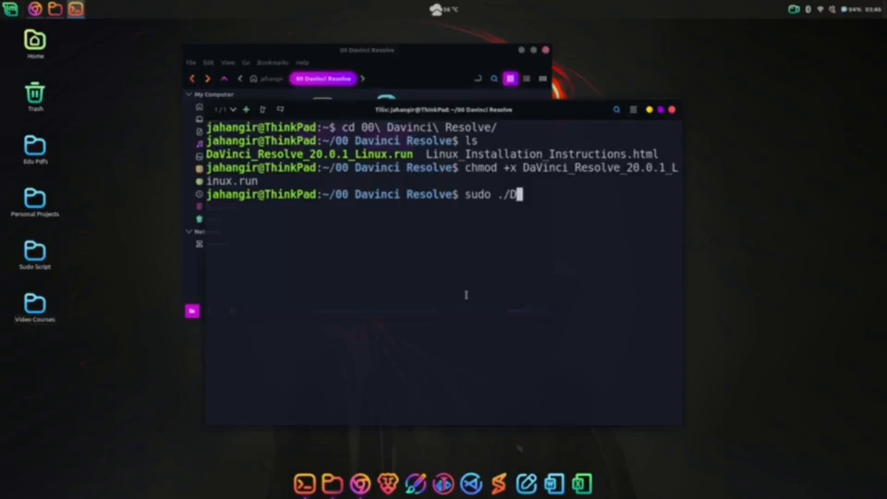
{"action": "key", "text": "Return"}
{"action": "type", "text": "y"}
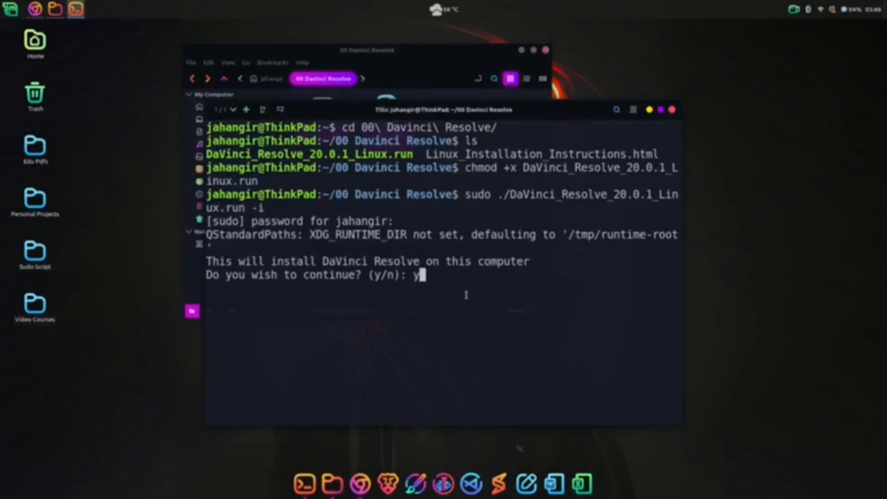
Confirm the installation, let it finish, and launch DaVinci Resolve from its desktop icon.
{"action": "key", "text": "Return"}
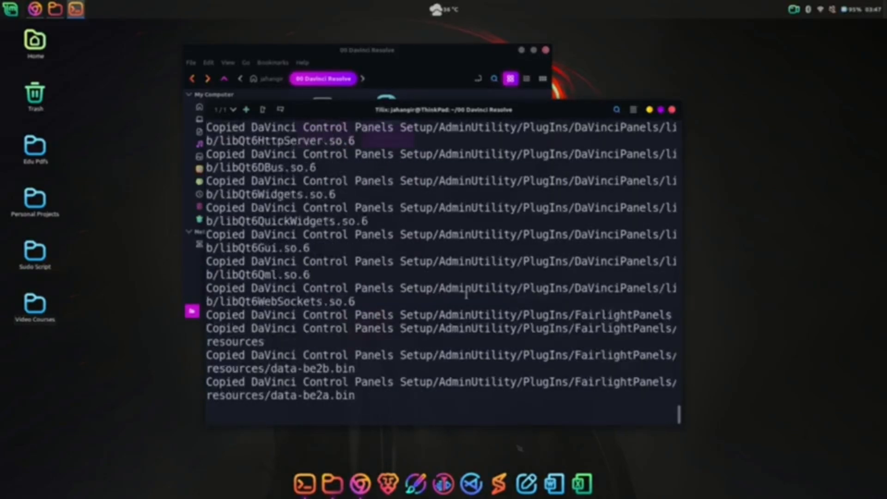
{"action": "scroll", "scroll_direction": "down", "scroll_amount": 3}
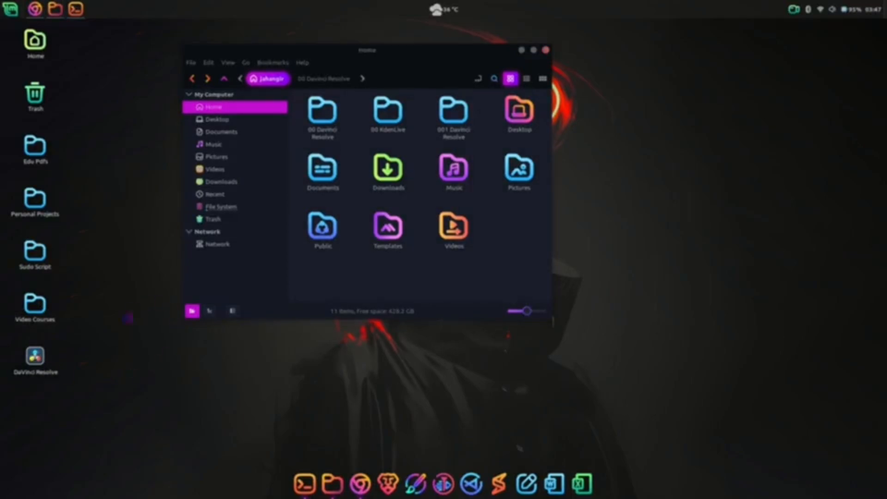
{"action": "double_click", "coordinate": [35, 358]}
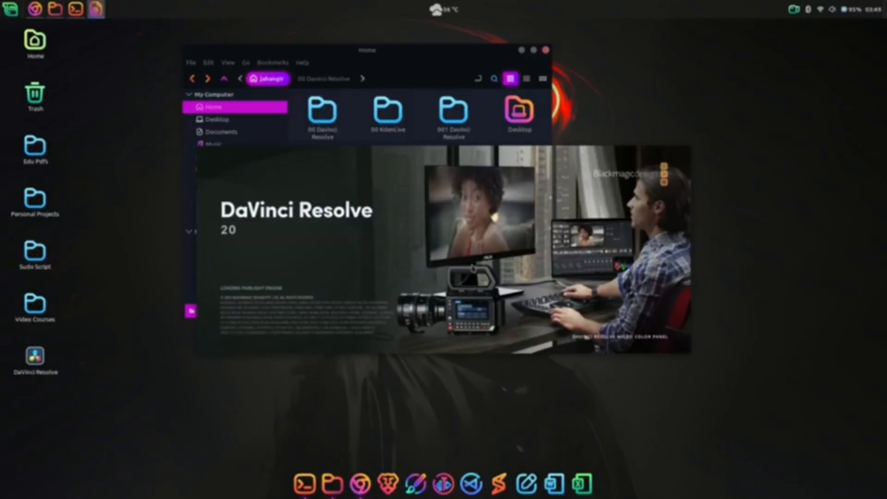